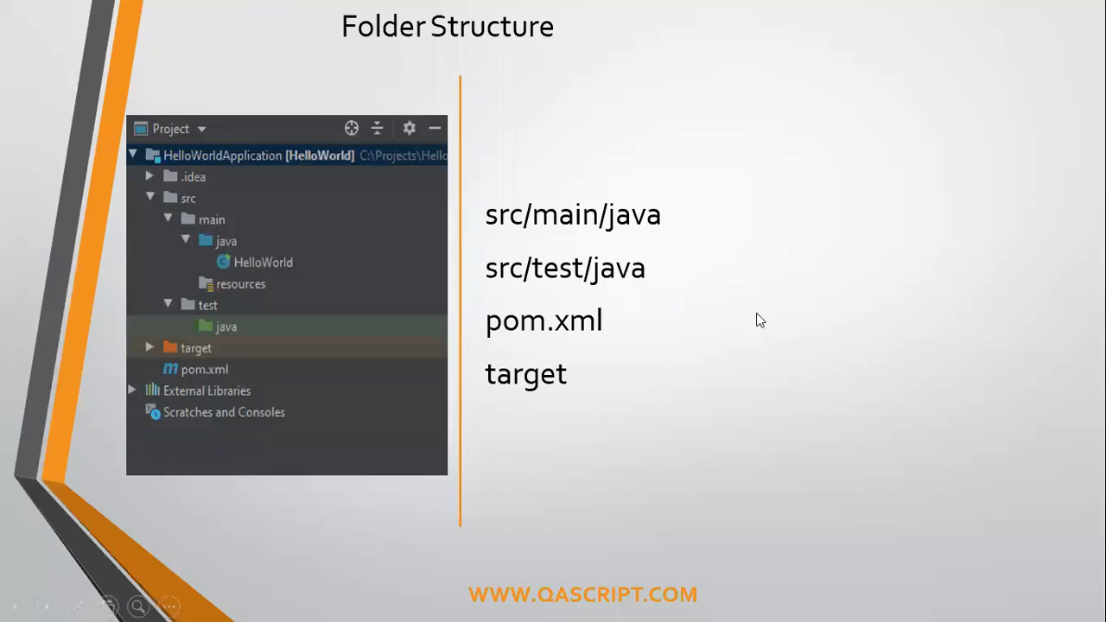
mouse_move(480, 165)
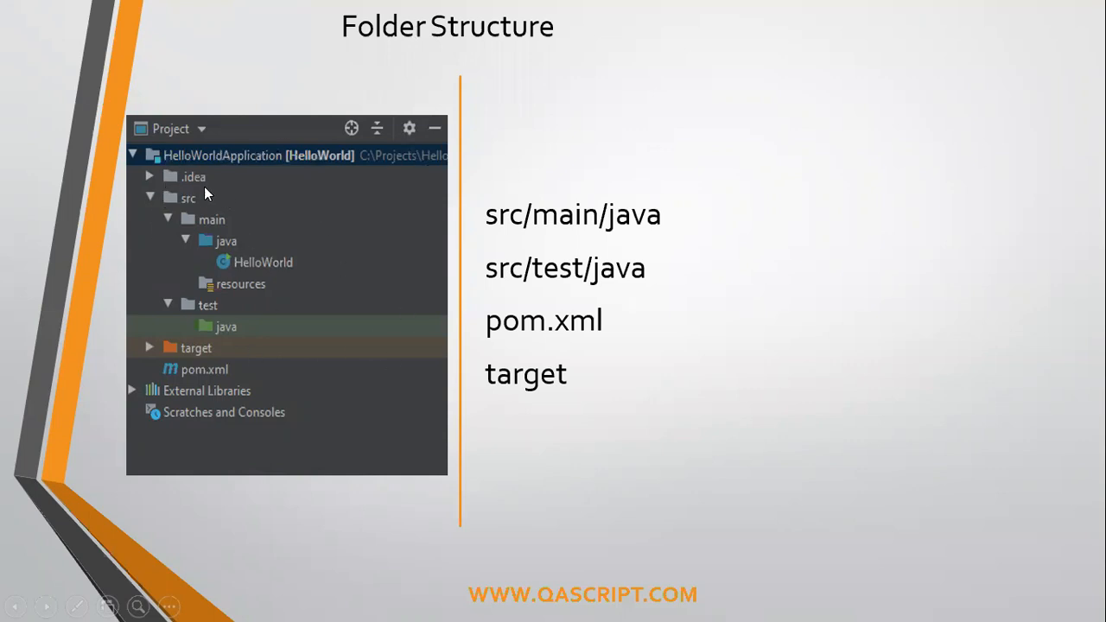
mouse_move(658, 227)
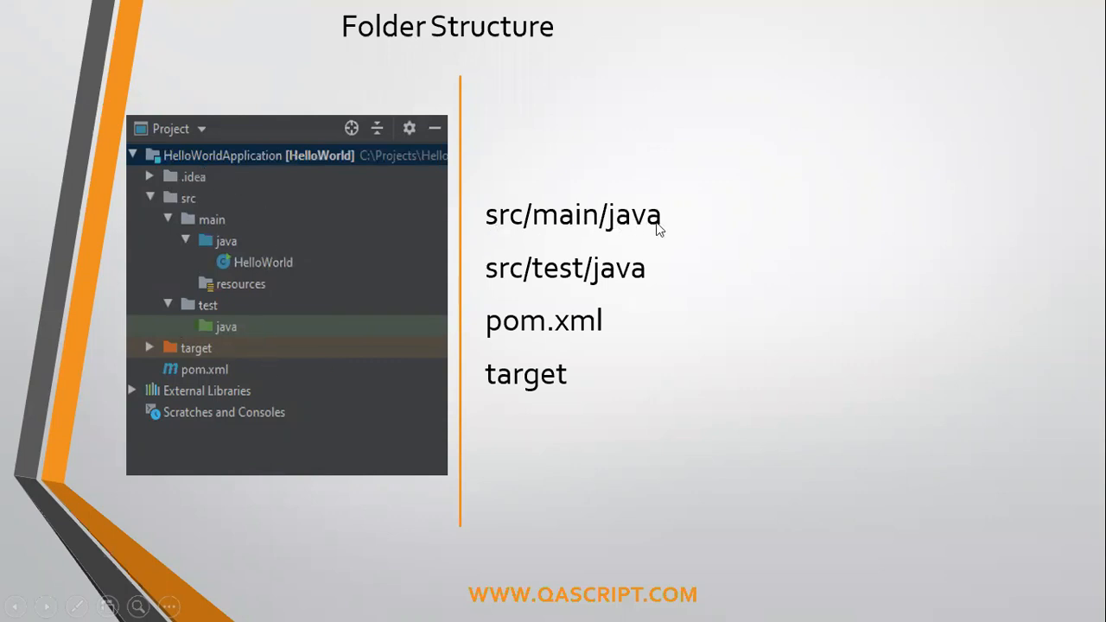
mouse_move(491, 278)
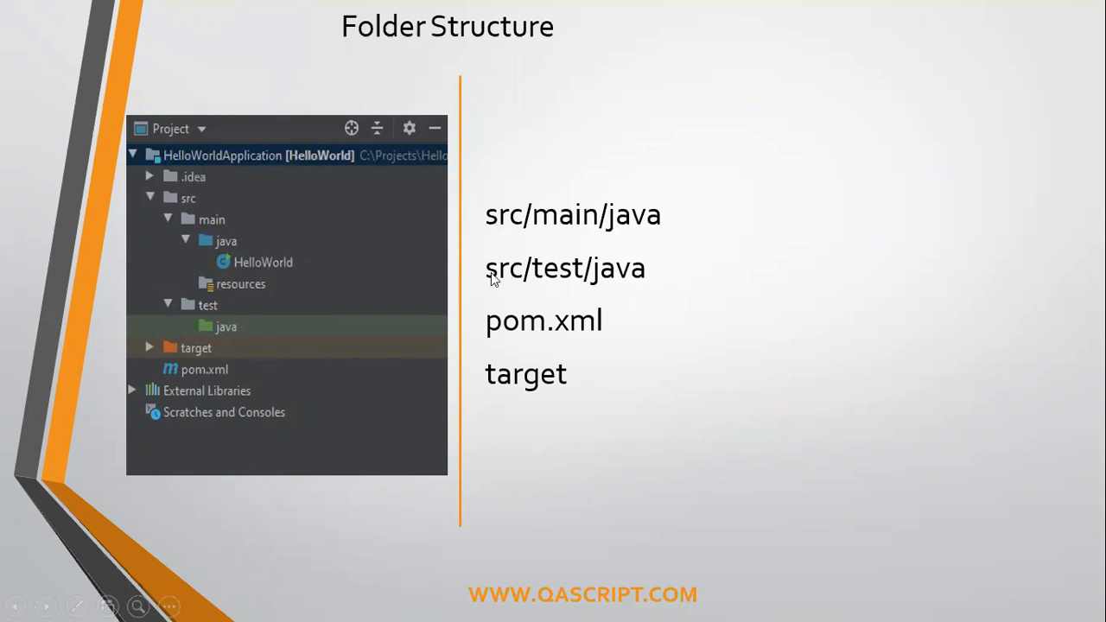
mouse_move(626, 331)
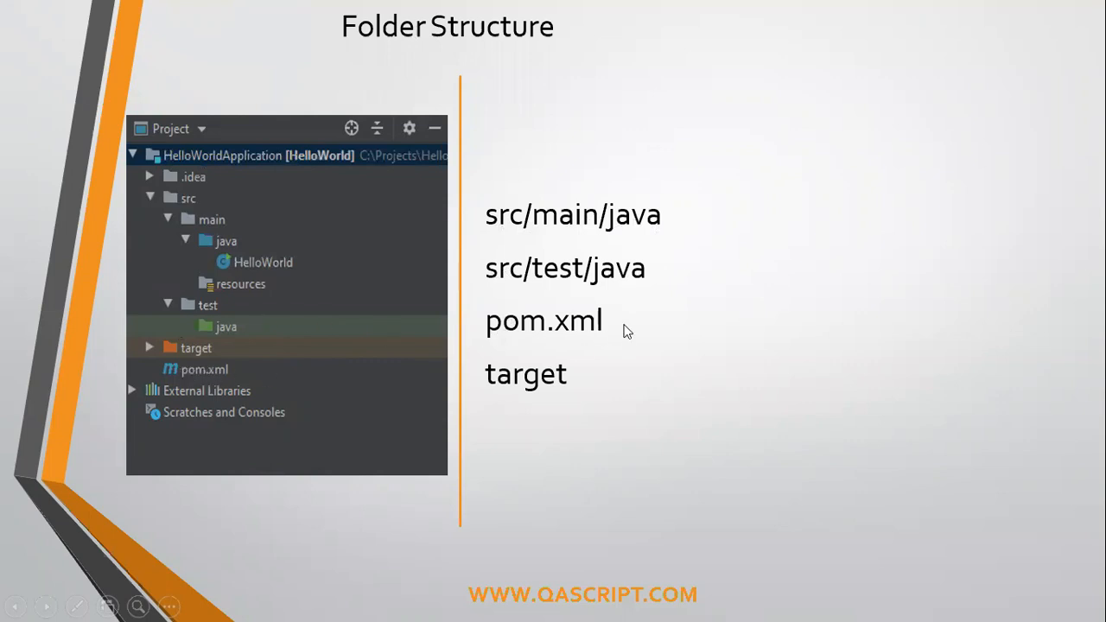
mouse_move(607, 371)
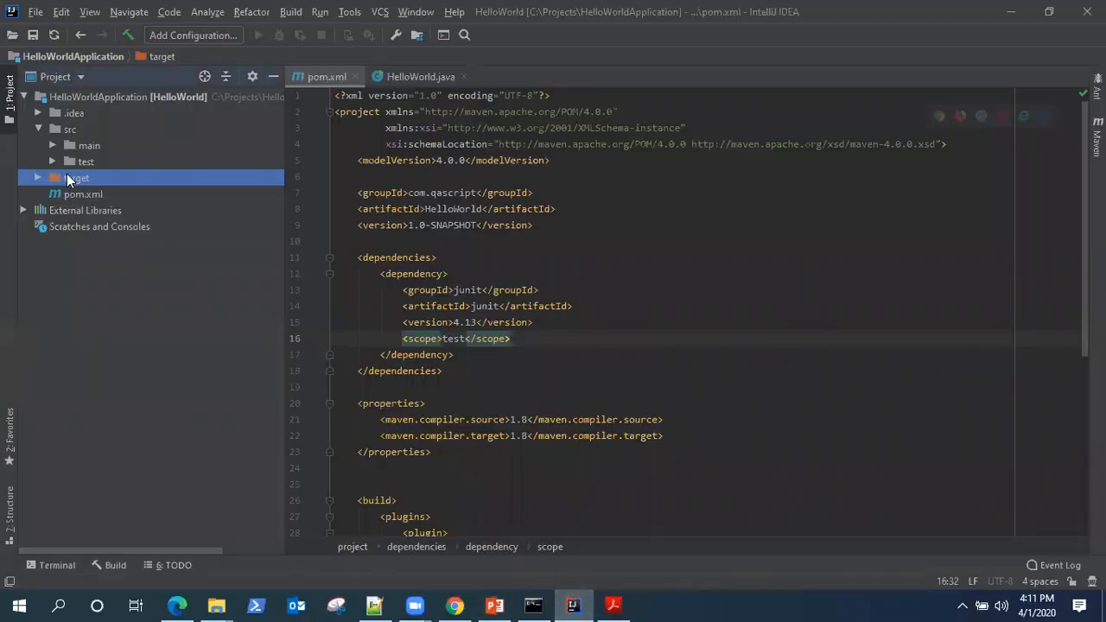
Open the HelloWorldApplication target folder in File Explorer from IntelliJ's Project panel
right_click(77, 178)
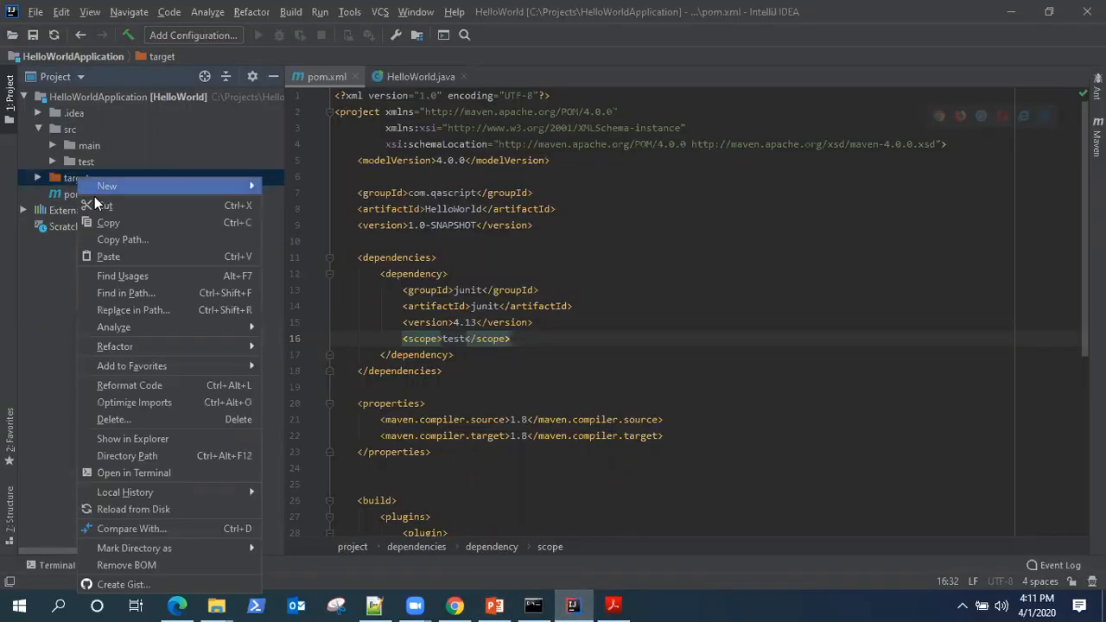
mouse_move(134, 438)
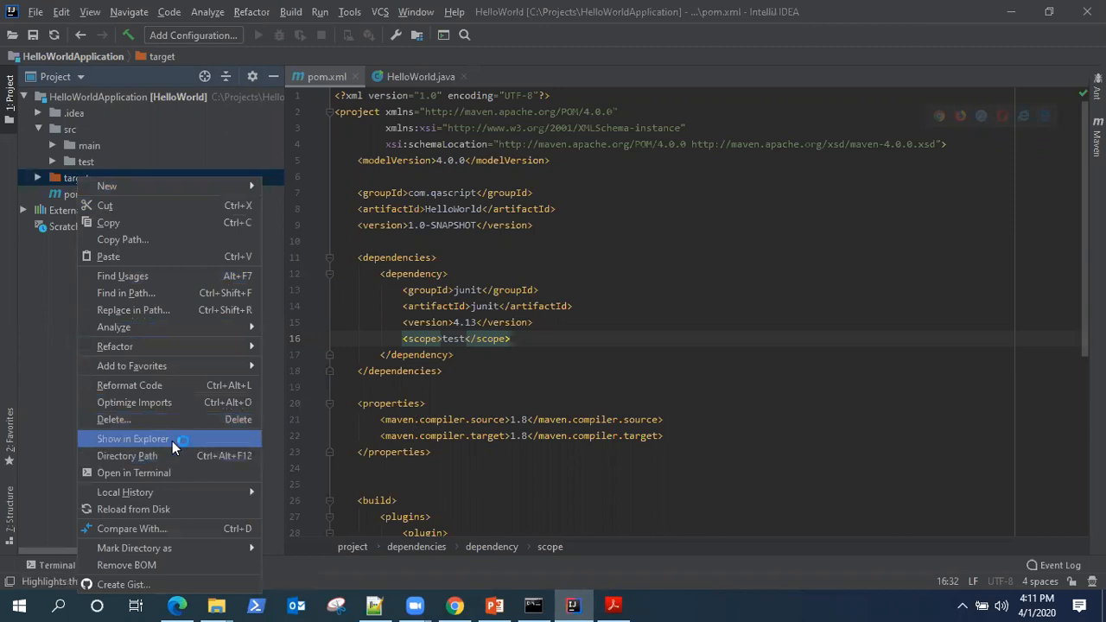
left_click(133, 438)
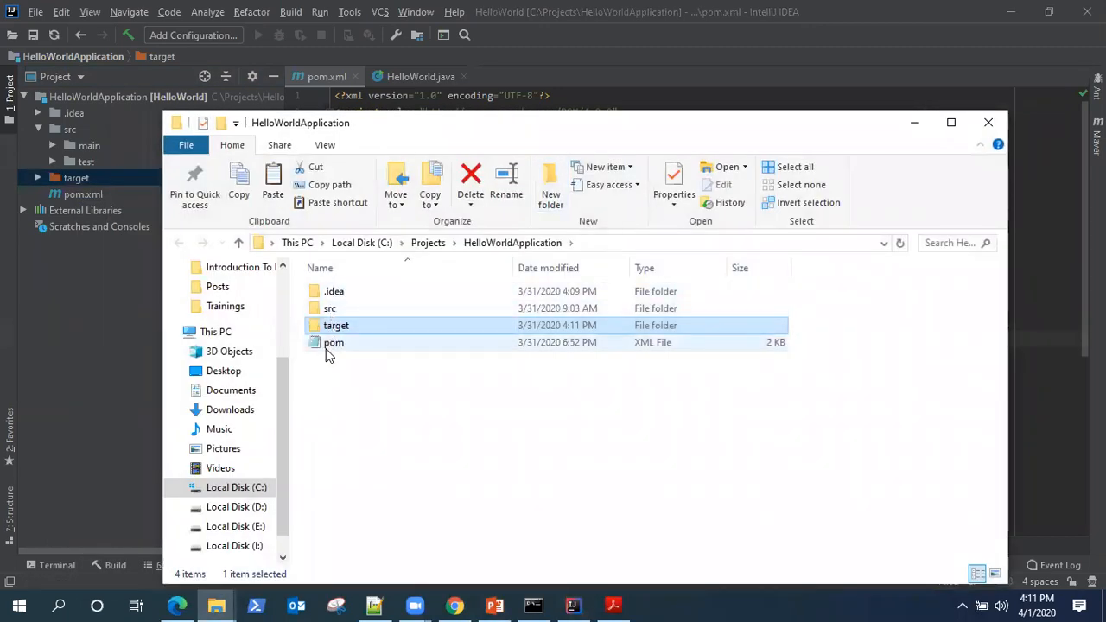
Browse into target and its classes folder to show HelloWorld.class
left_click(337, 325)
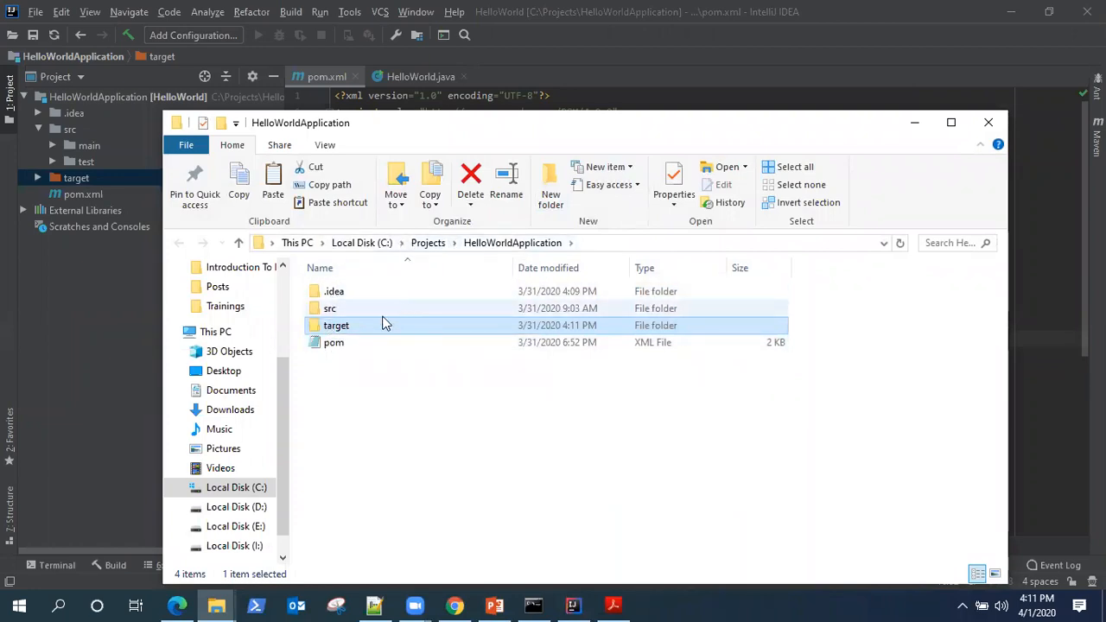
double_click(329, 308)
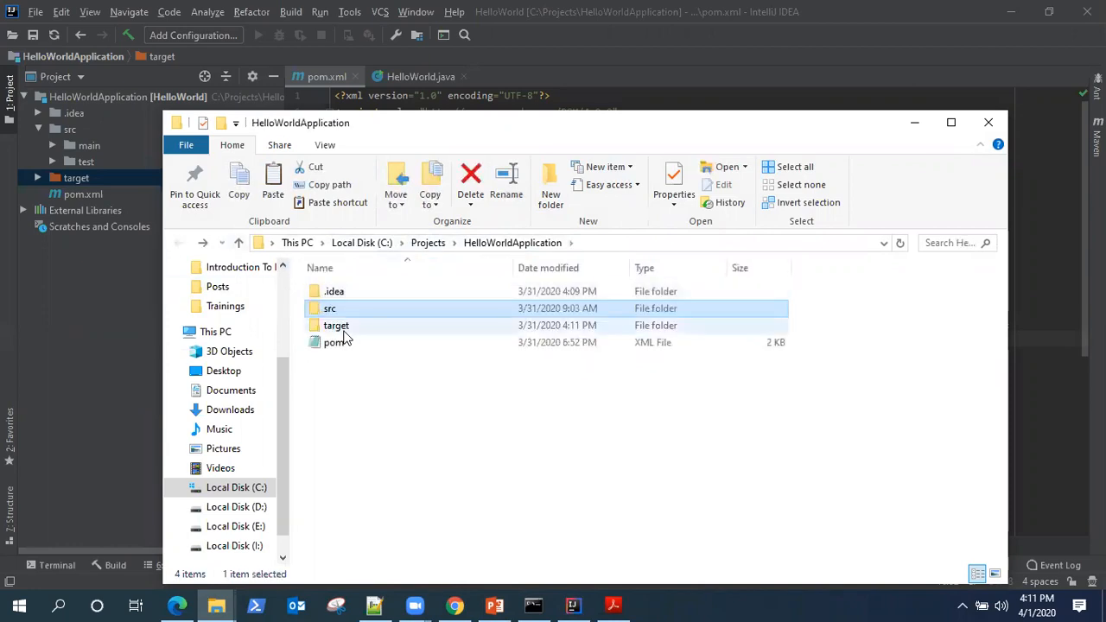
double_click(335, 325)
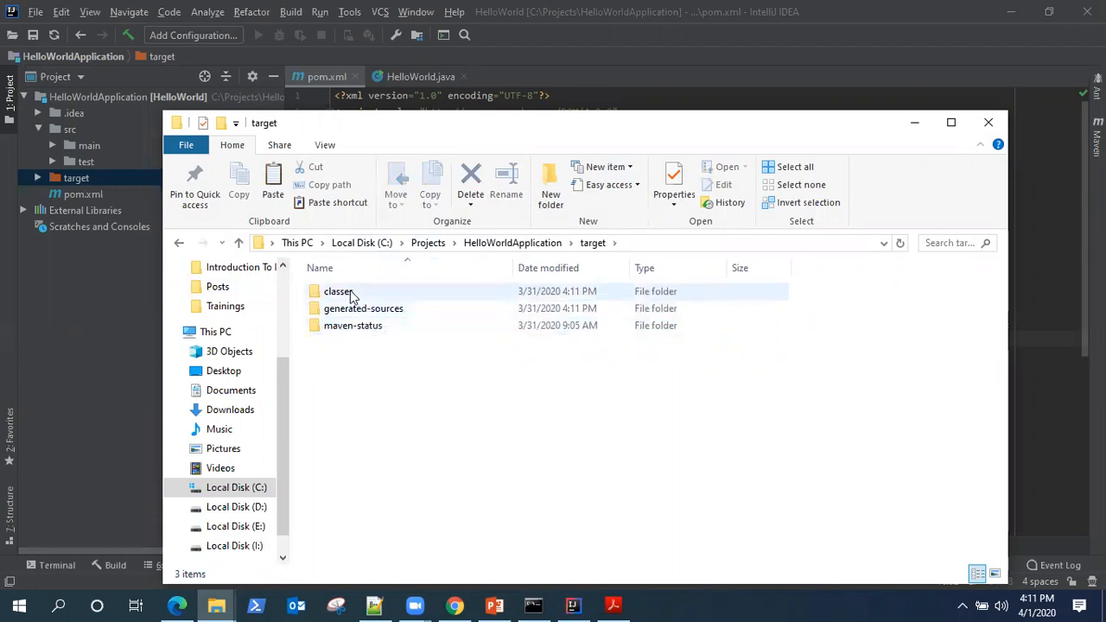
double_click(337, 291)
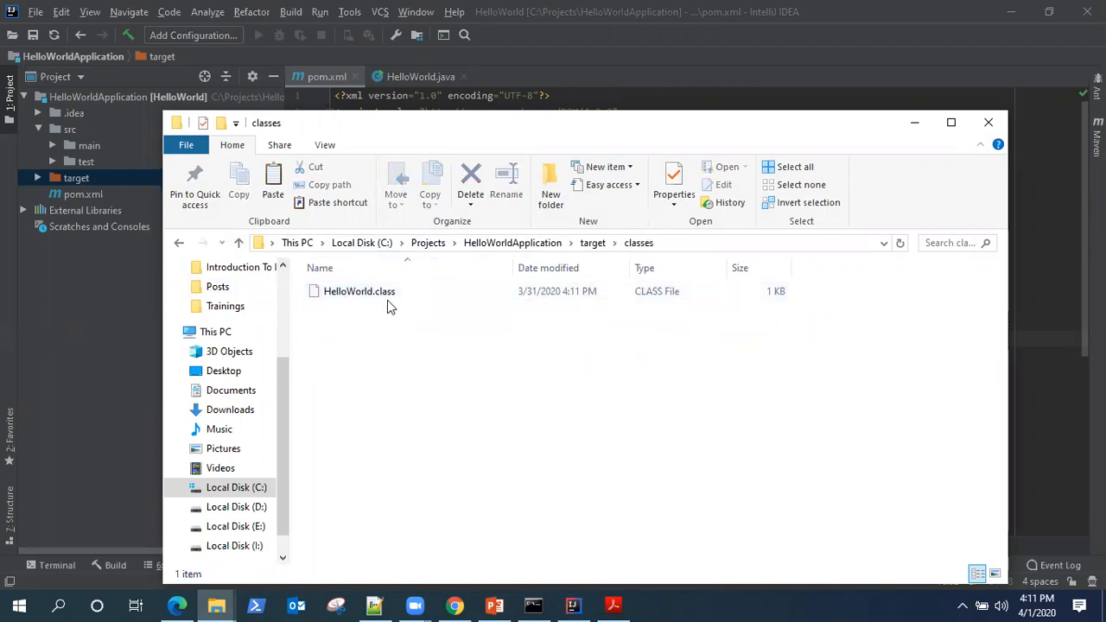
mouse_move(376, 298)
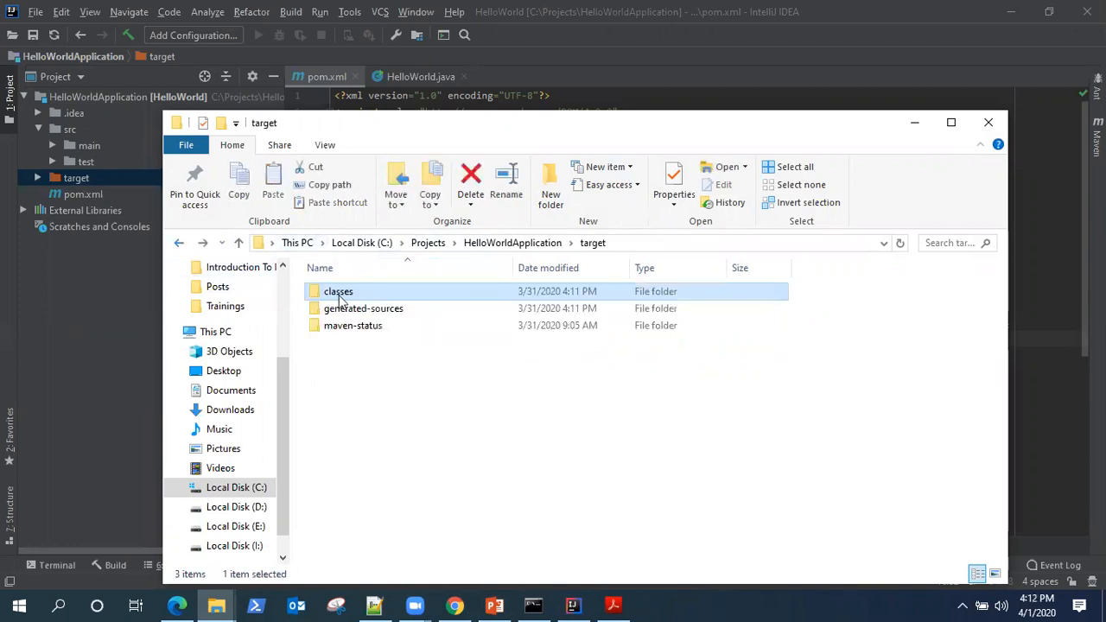
Browse maven-status down to default-compile's file lists, then return up to maven-status
double_click(364, 308)
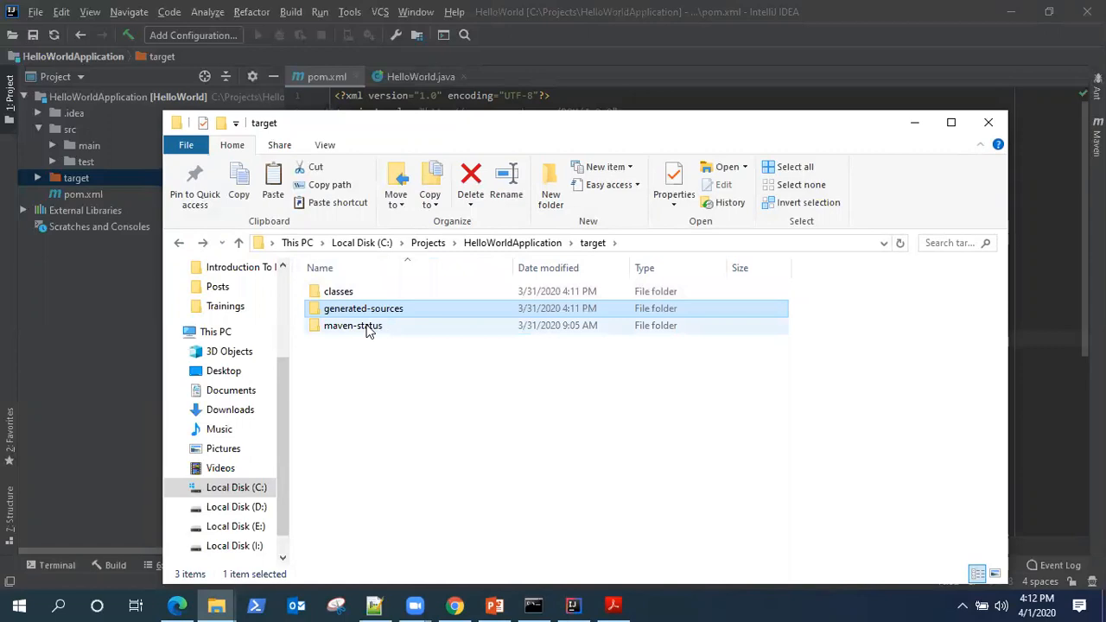
double_click(353, 325)
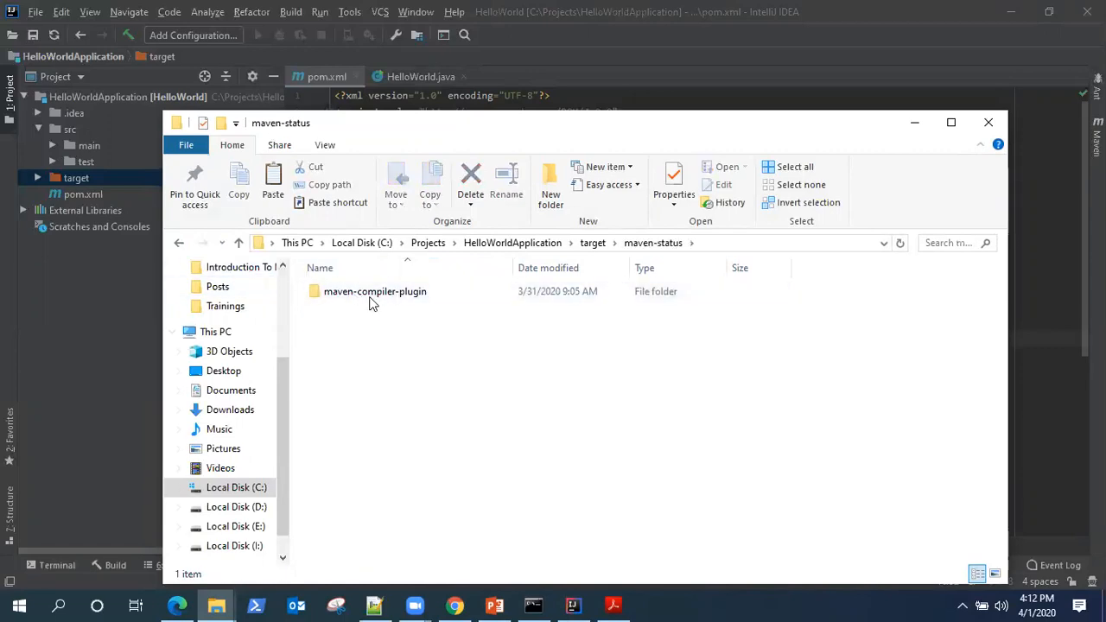
double_click(374, 291)
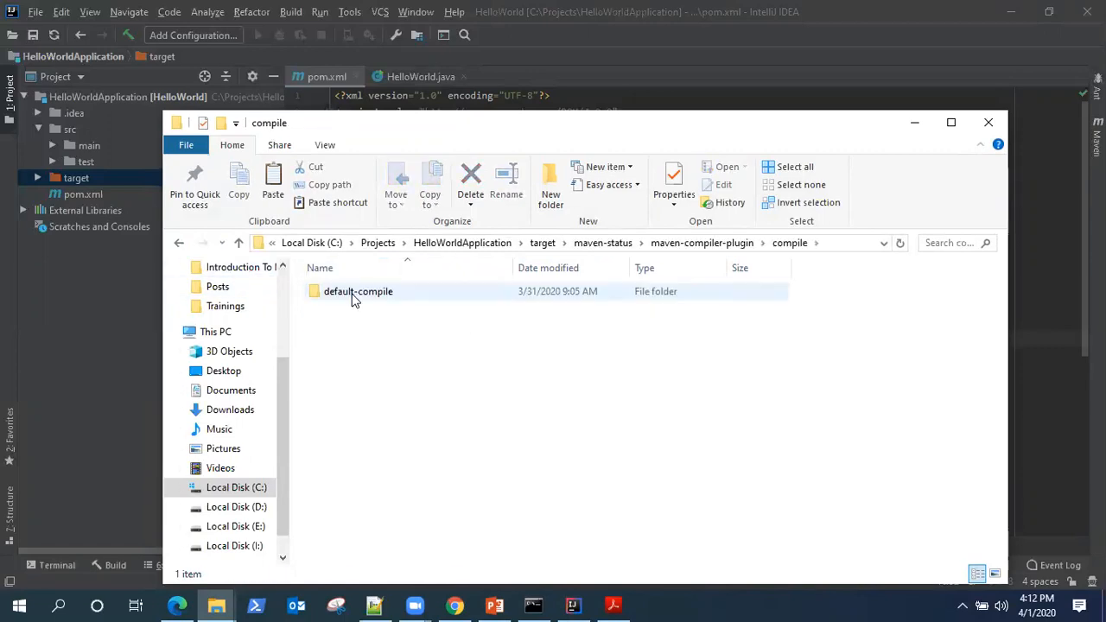
double_click(357, 292)
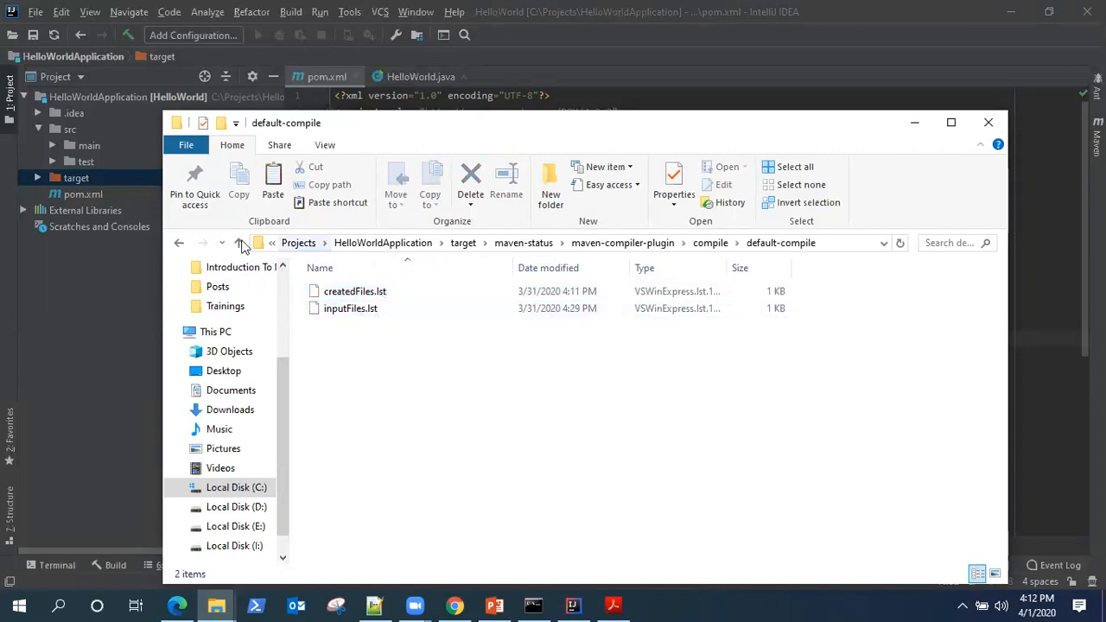
left_click(179, 242)
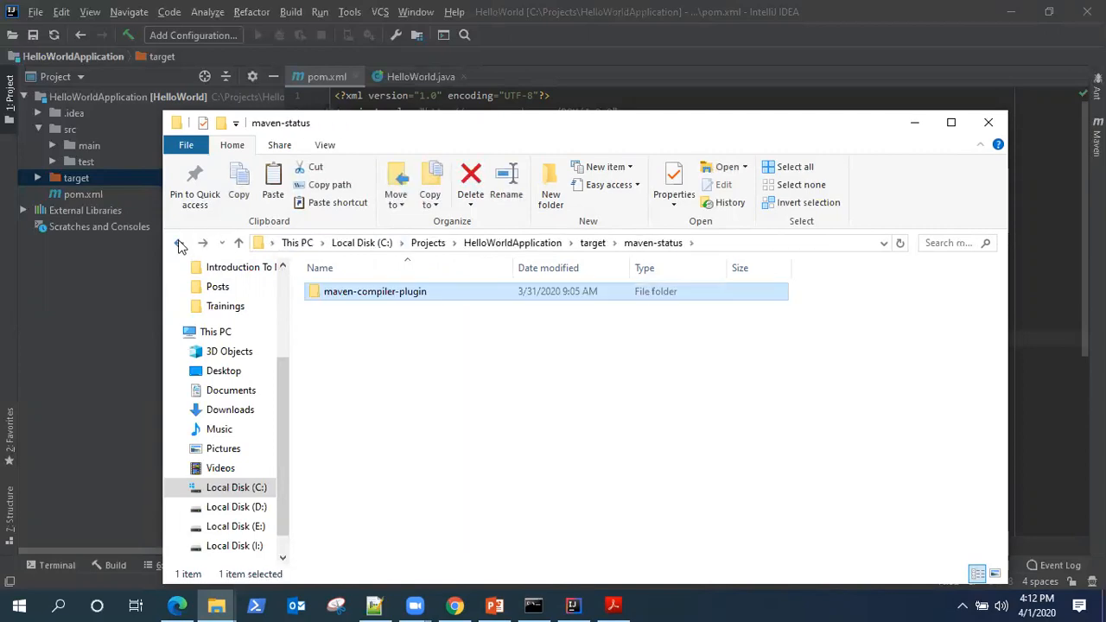
left_click(239, 243)
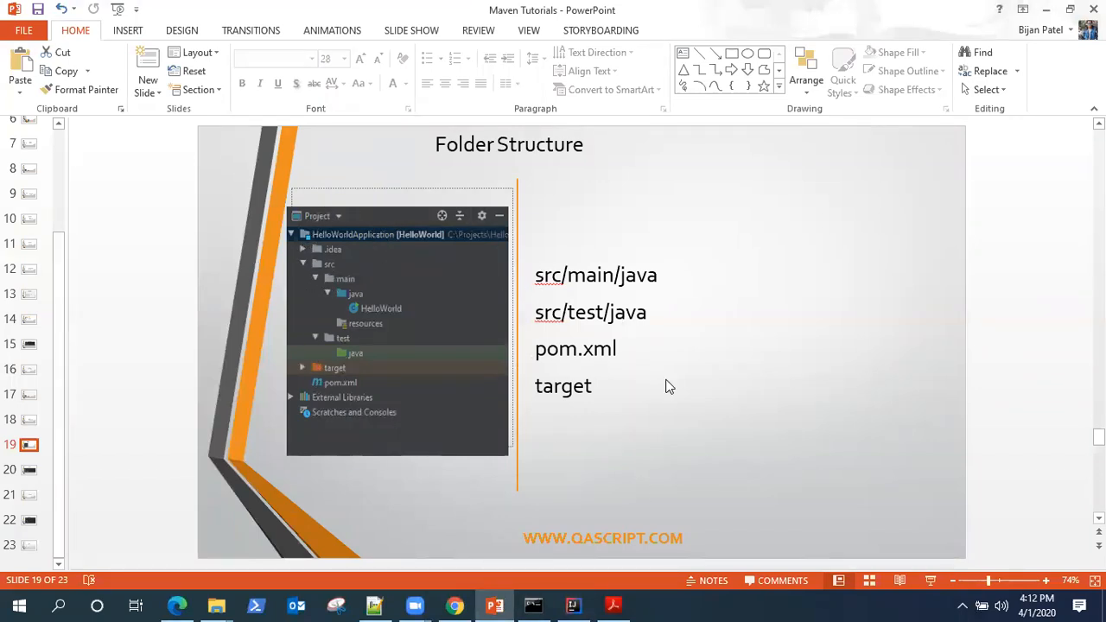
mouse_move(371, 335)
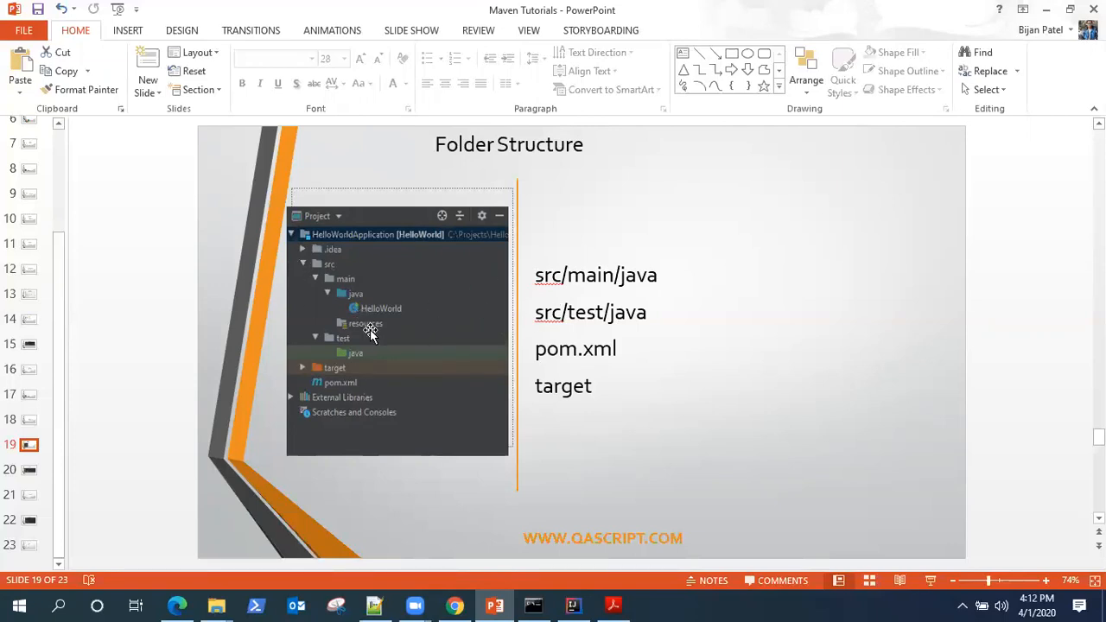